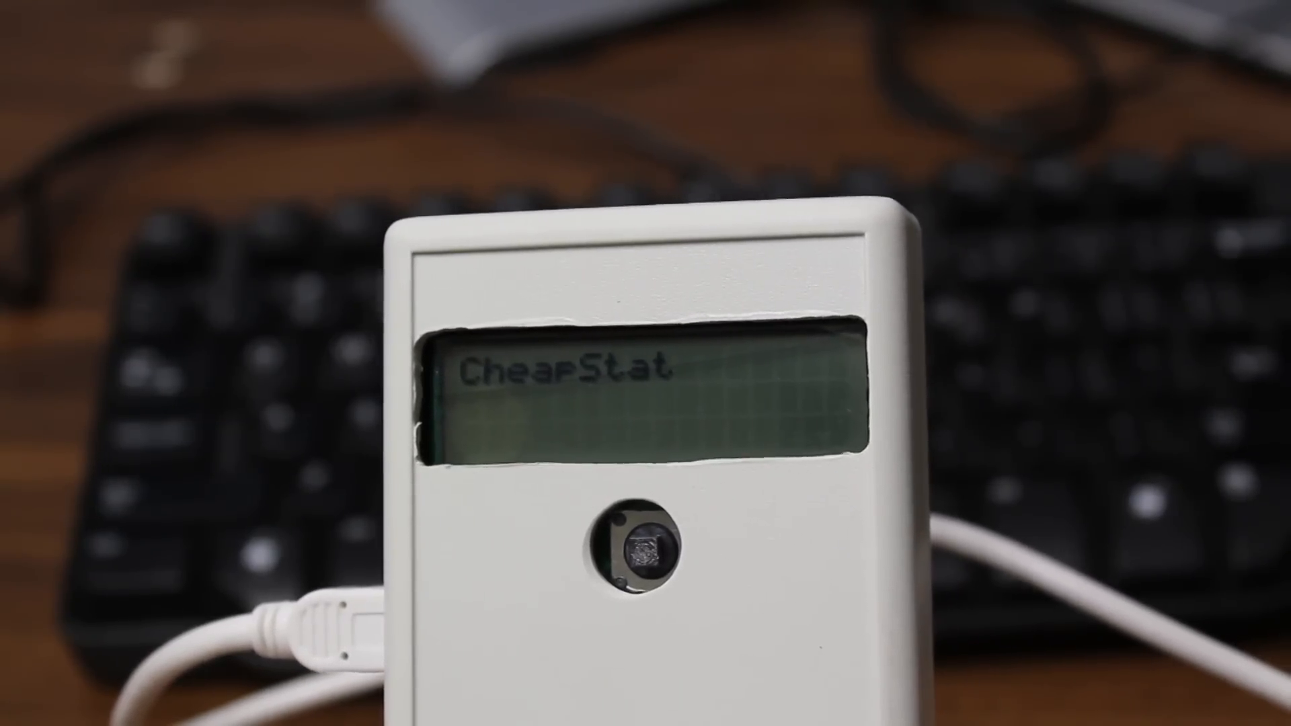
# - Set SWV #1 range to 0-10u and start the test via the knob, showing 'testing..'
pyautogui.click(636, 544)
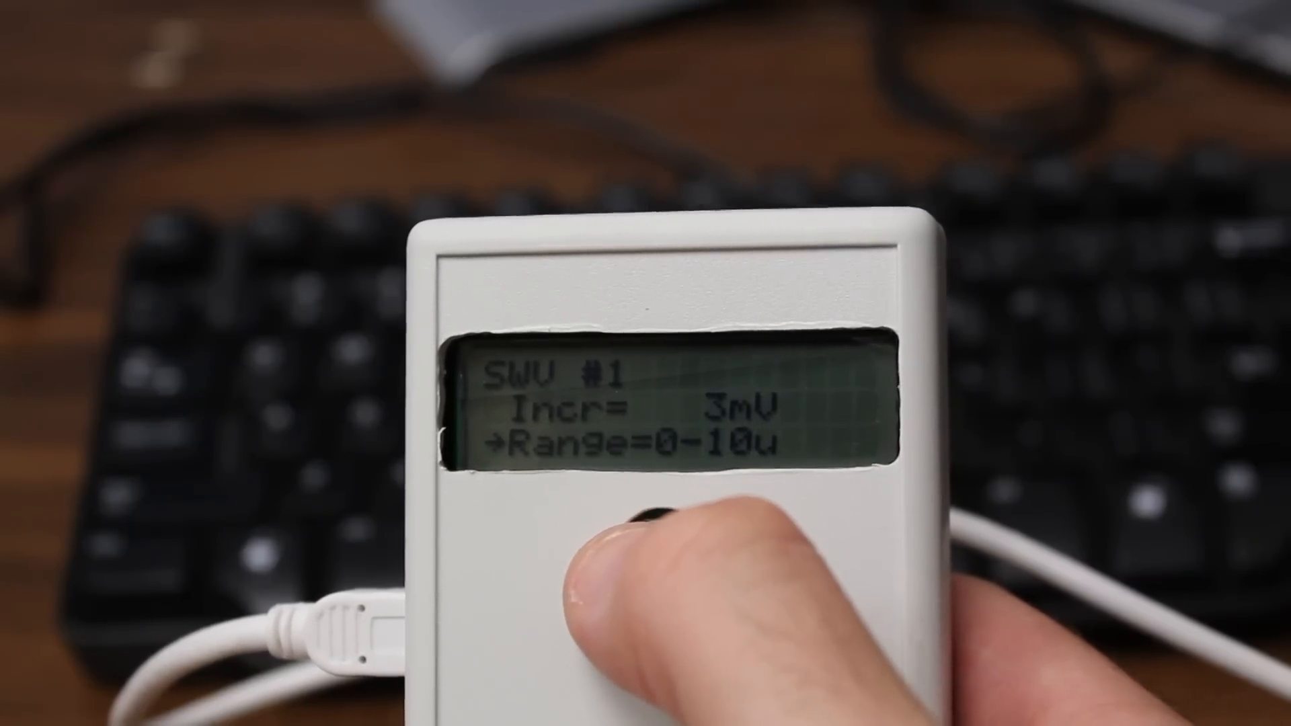
pyautogui.click(659, 528)
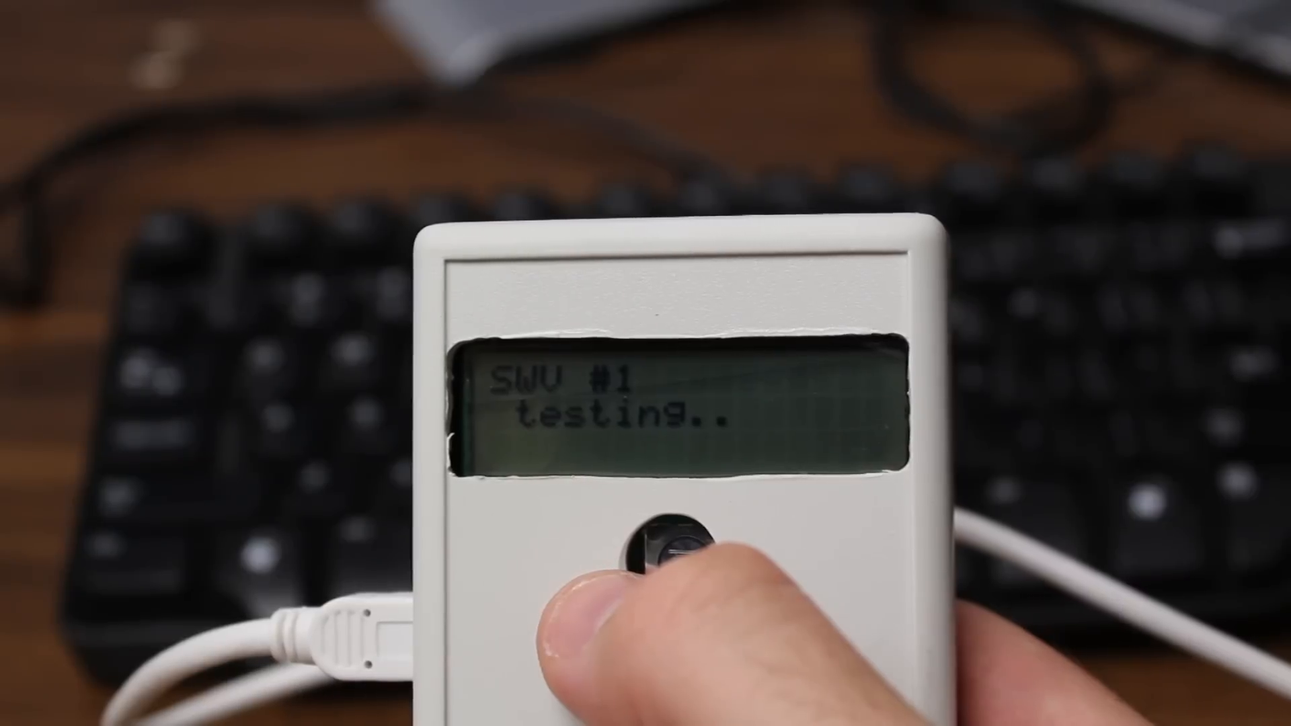